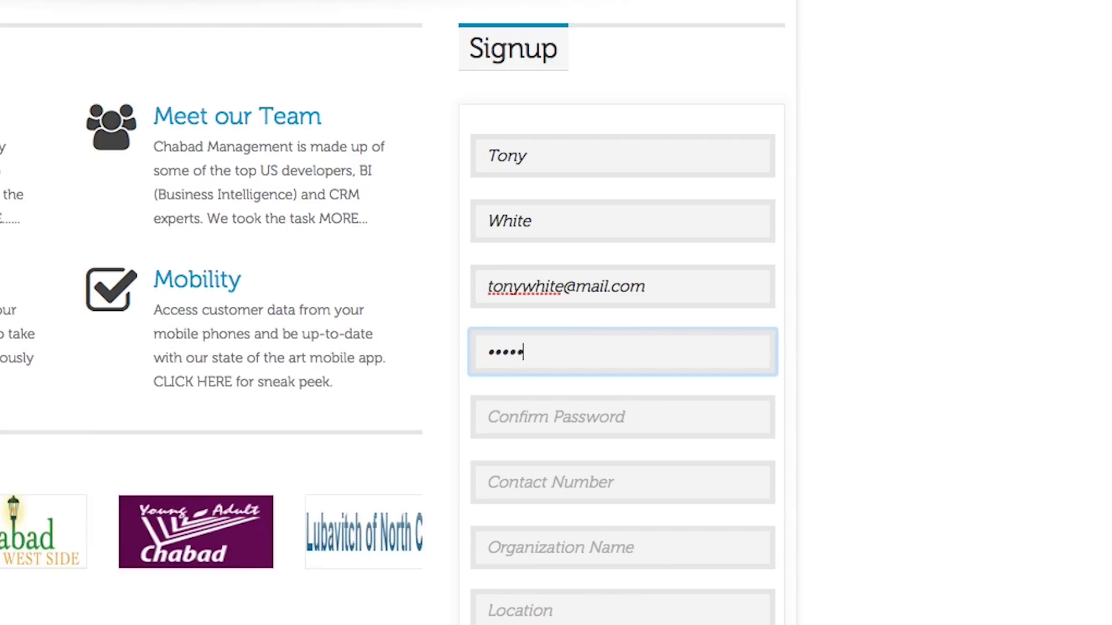
{"action": "left_click", "coordinate": [622, 417]}
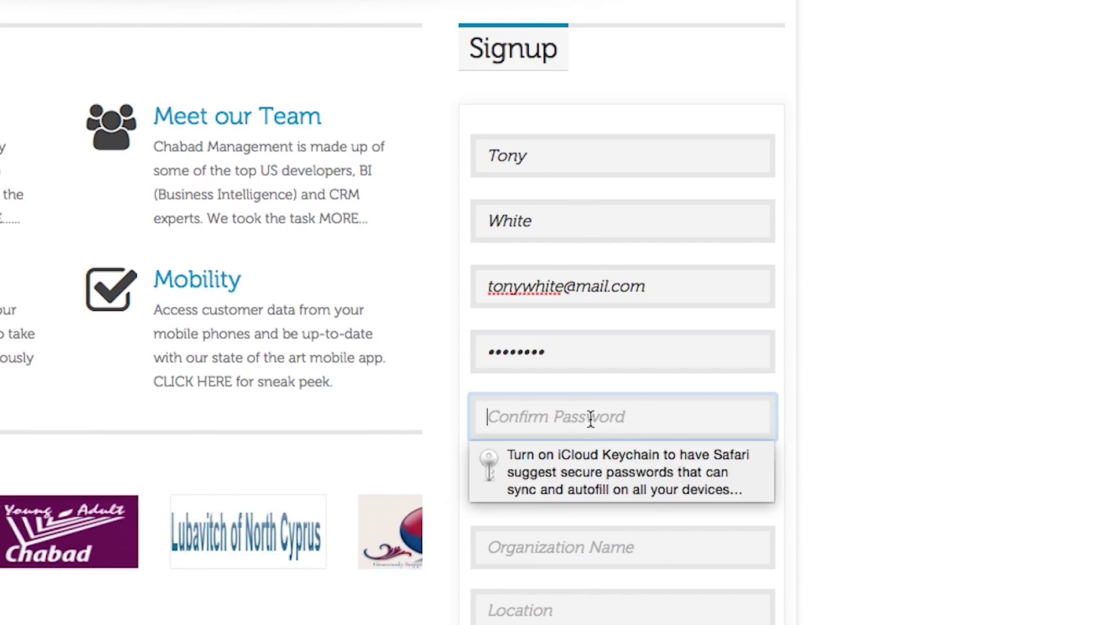
{"action": "type", "text": "•••••"}
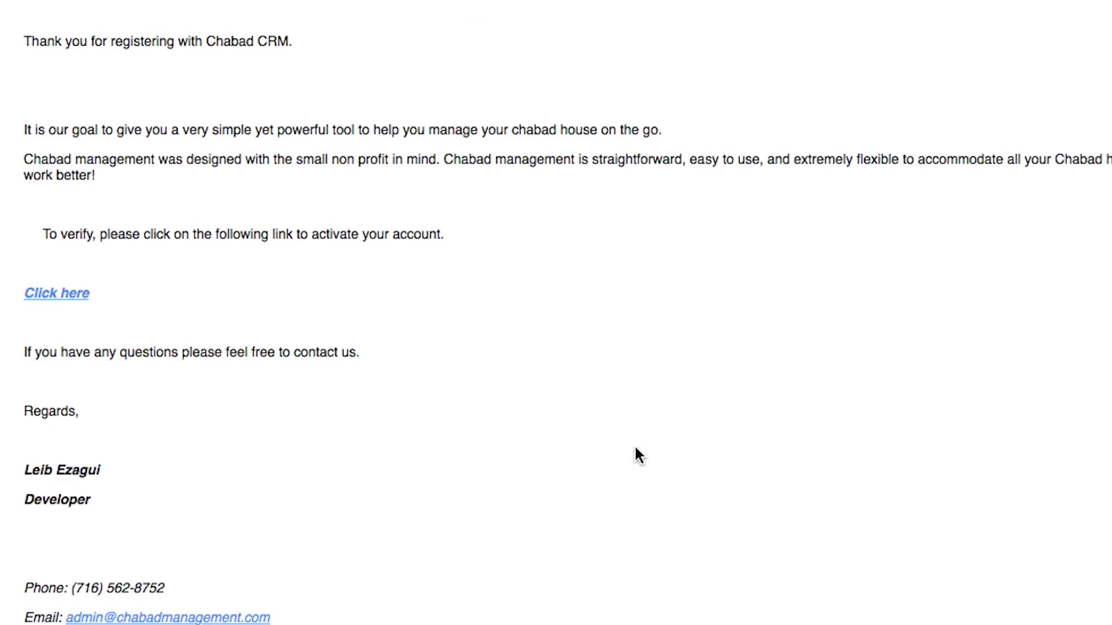
{"action": "left_click", "coordinate": [56, 293]}
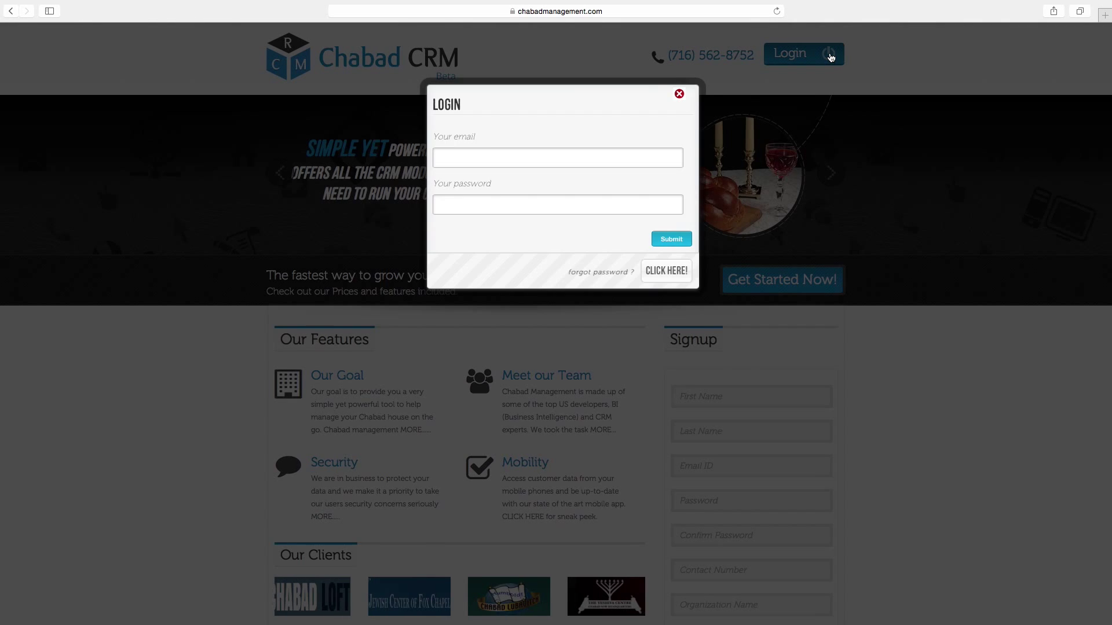
{"action": "left_click", "coordinate": [670, 239]}
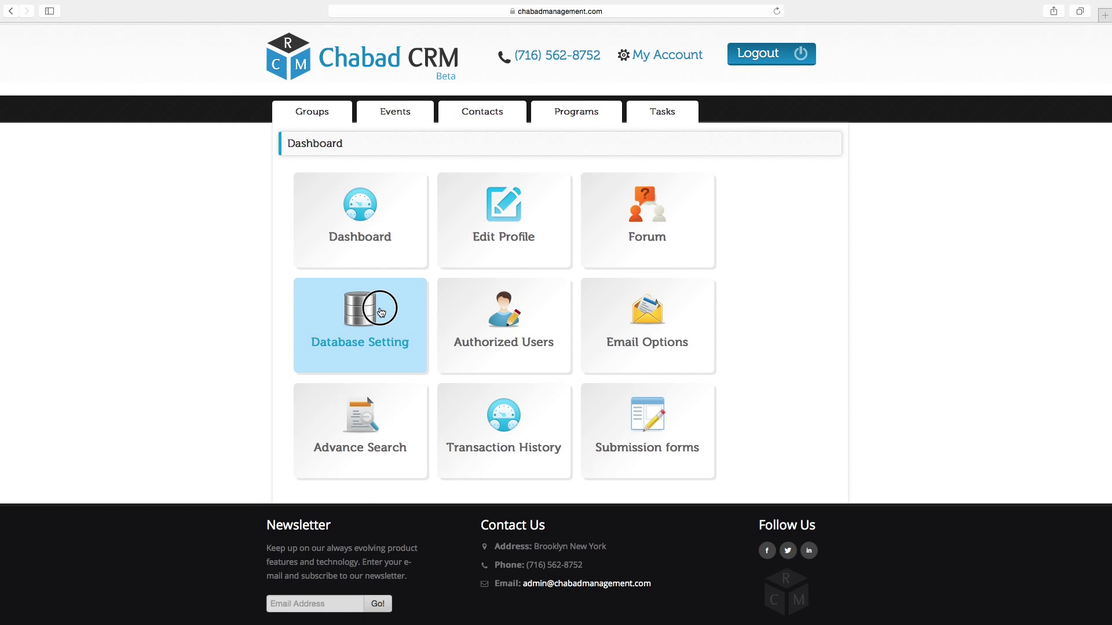
{"action": "left_click", "coordinate": [360, 327]}
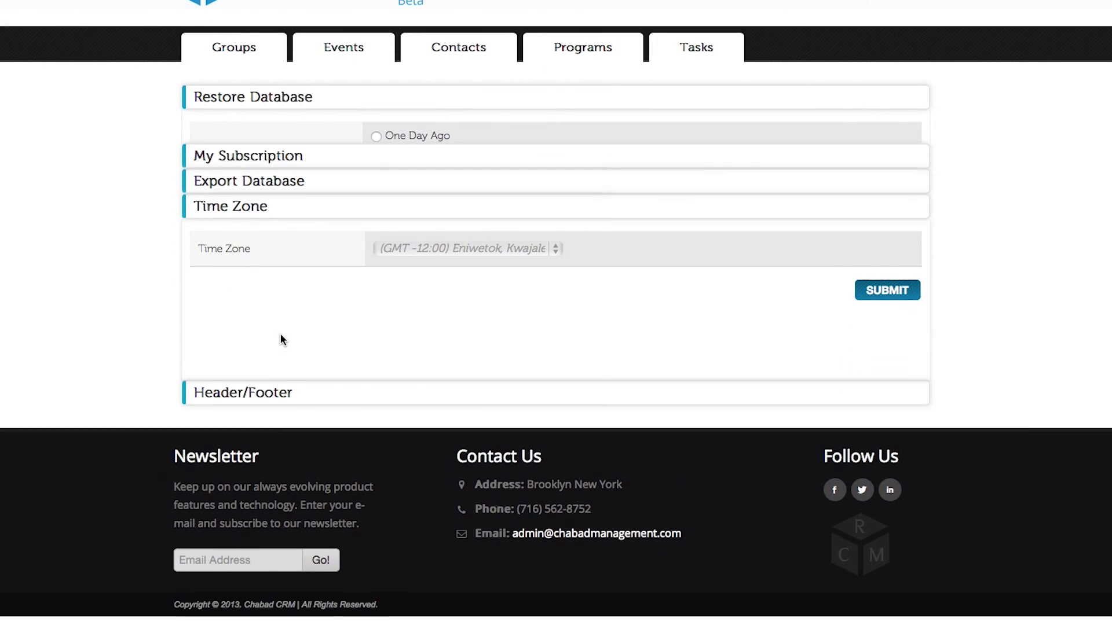
{"action": "left_click", "coordinate": [466, 248]}
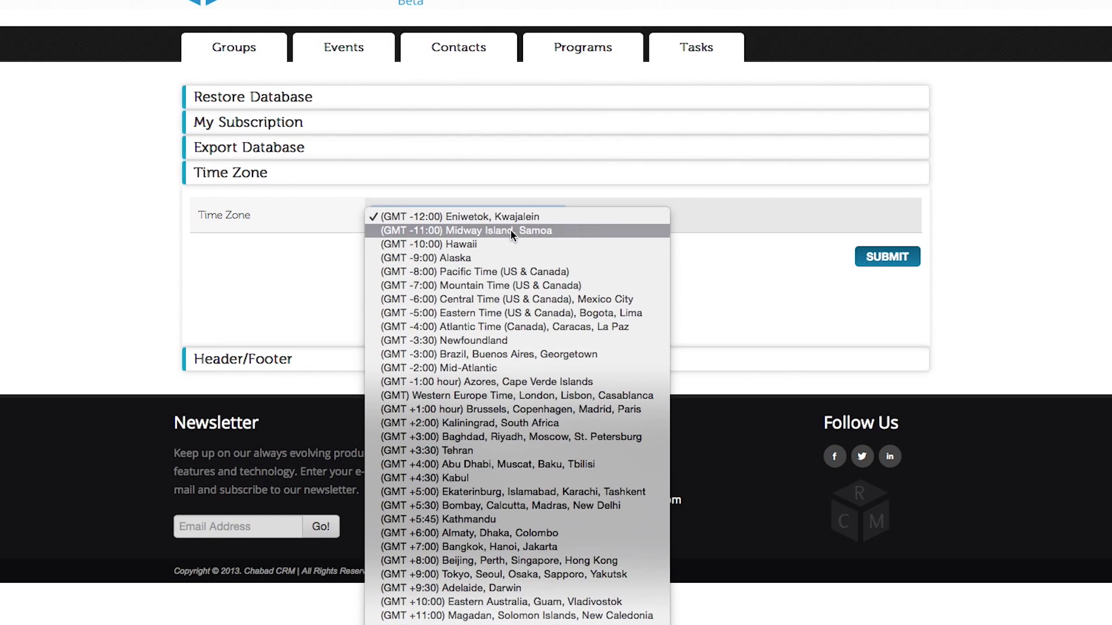
{"action": "left_click", "coordinate": [428, 244]}
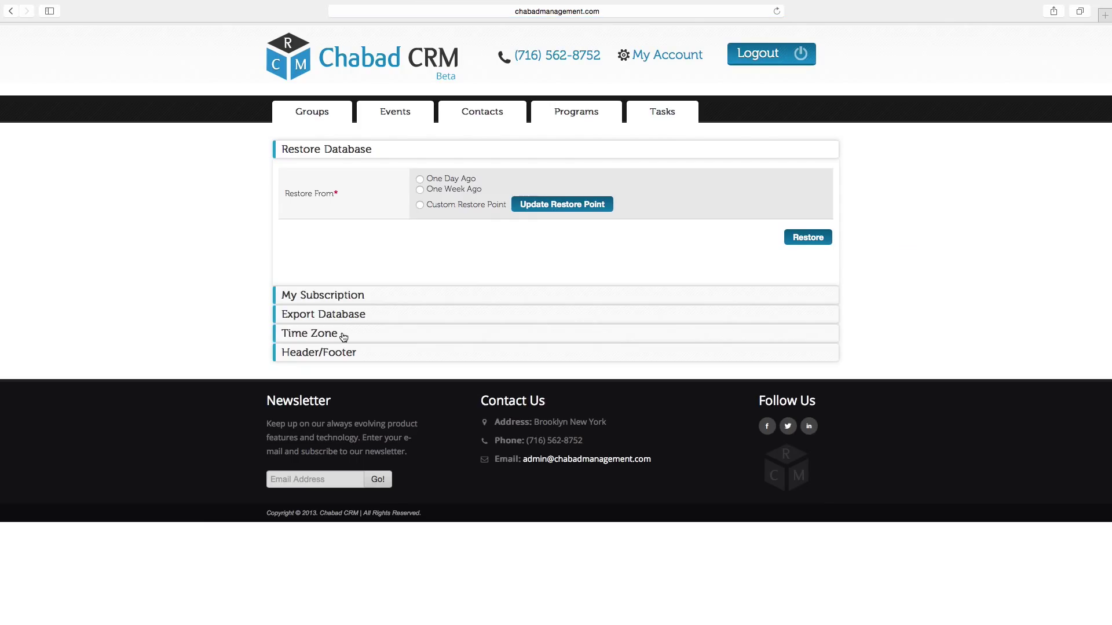
{"action": "left_click", "coordinate": [319, 352]}
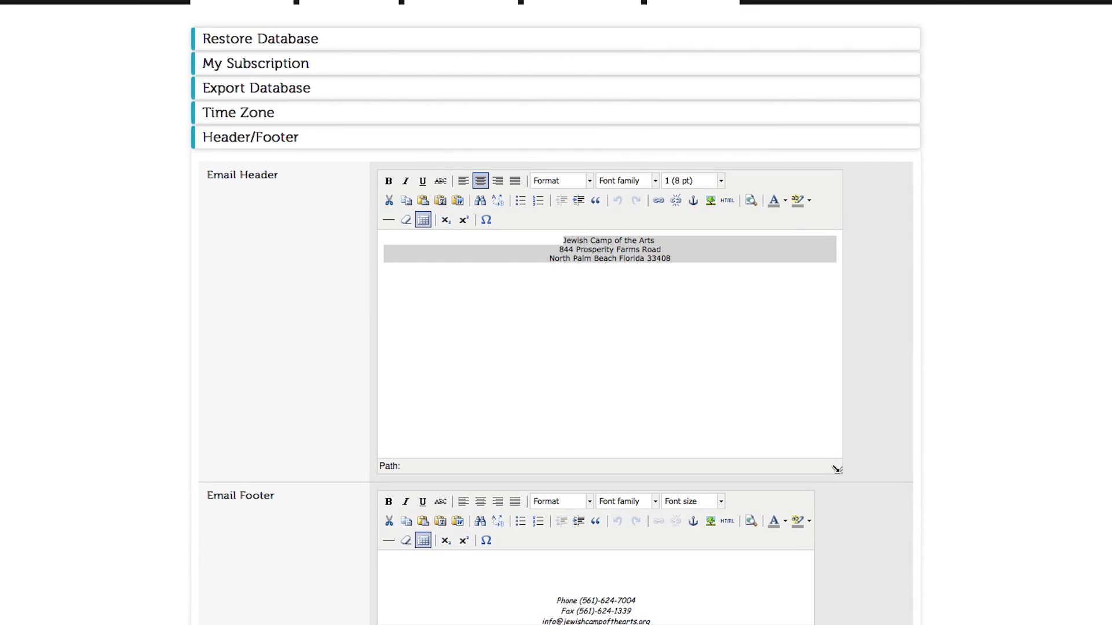
- Scroll through the email header and footer section of Database Settings
{"action": "scroll", "scroll_direction": "down", "scroll_amount": 3}
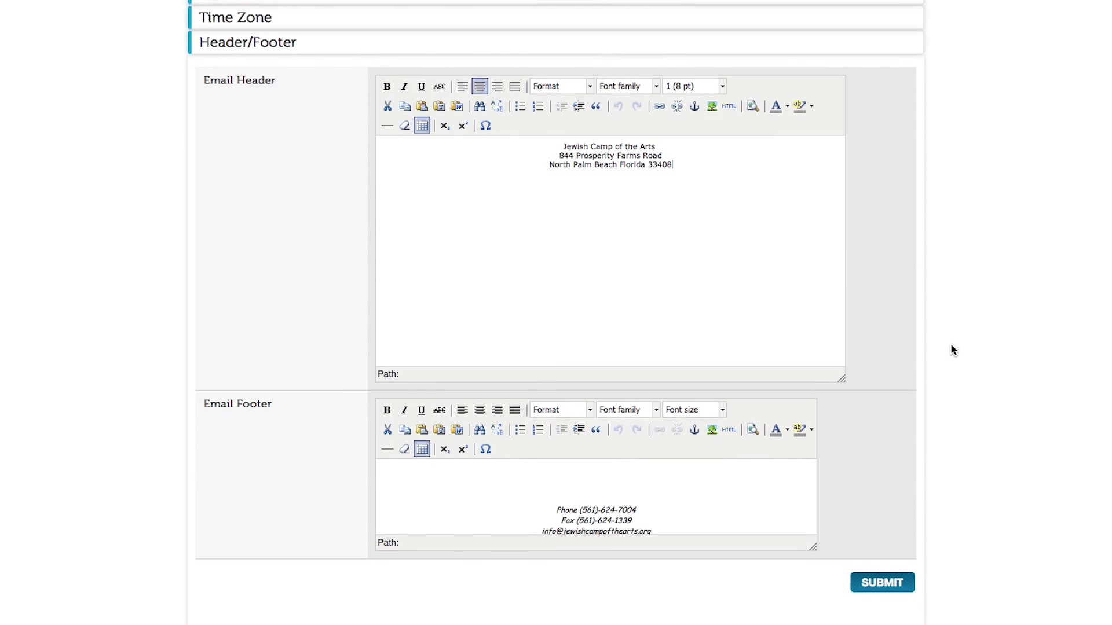
{"action": "scroll", "scroll_direction": "down", "scroll_amount": 3}
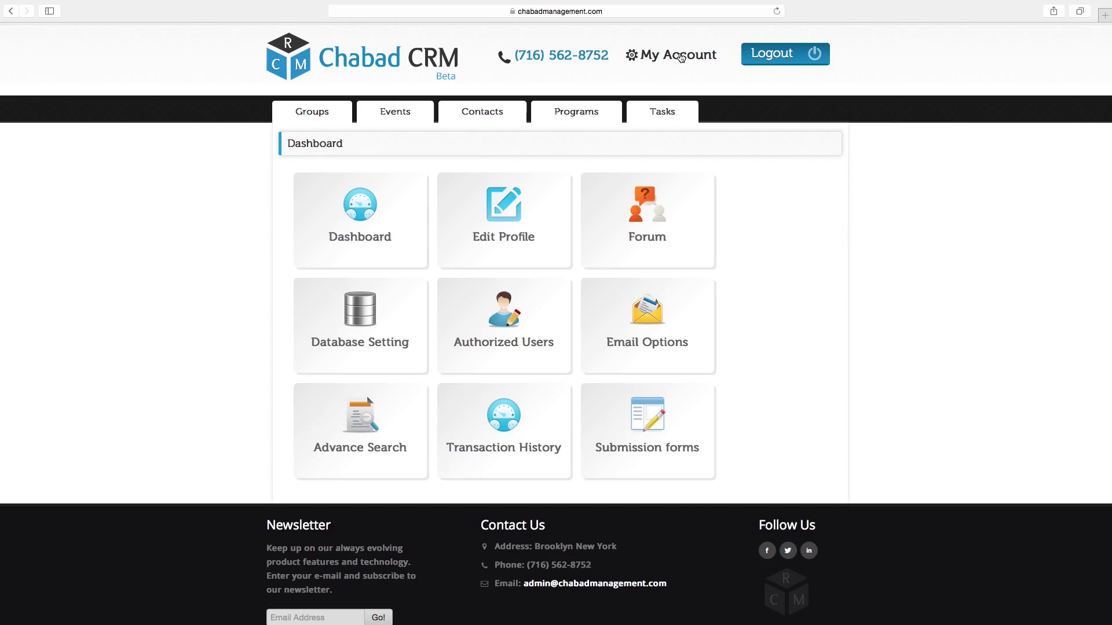
- From My Account > Dashboard, edit the profile's PayPal email and payment keys
{"action": "left_click", "coordinate": [678, 55]}
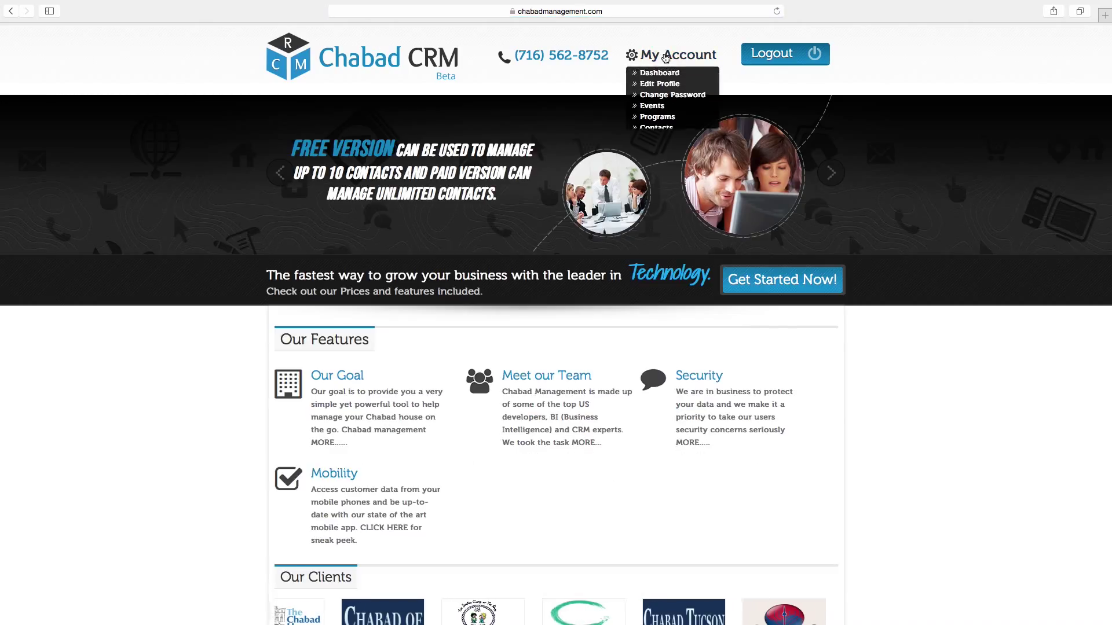
{"action": "left_click", "coordinate": [659, 72]}
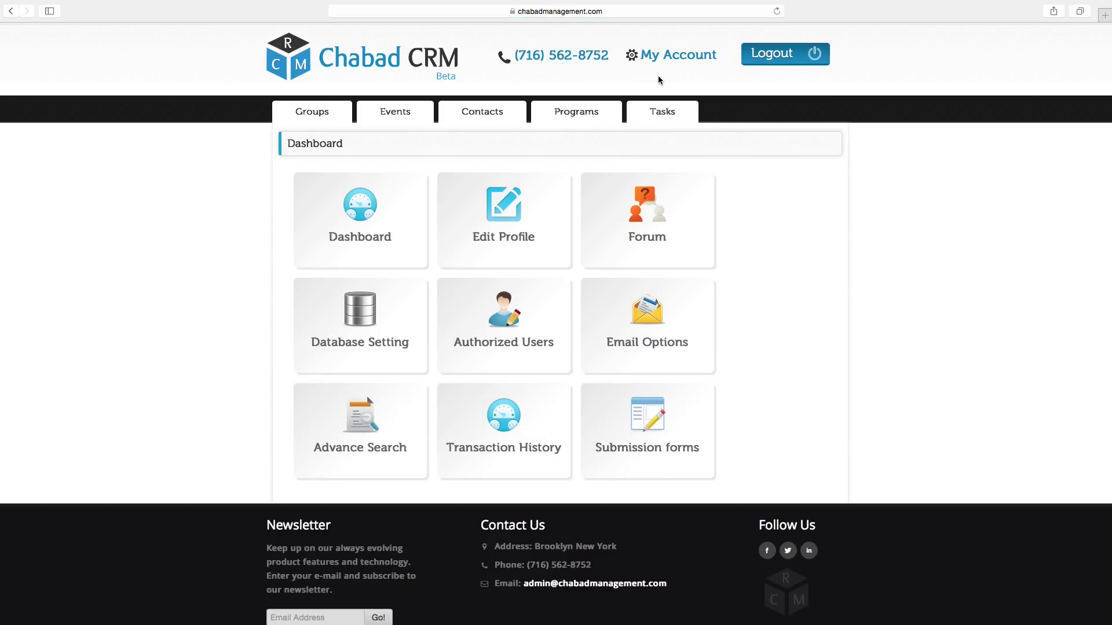
{"action": "left_click", "coordinate": [504, 213]}
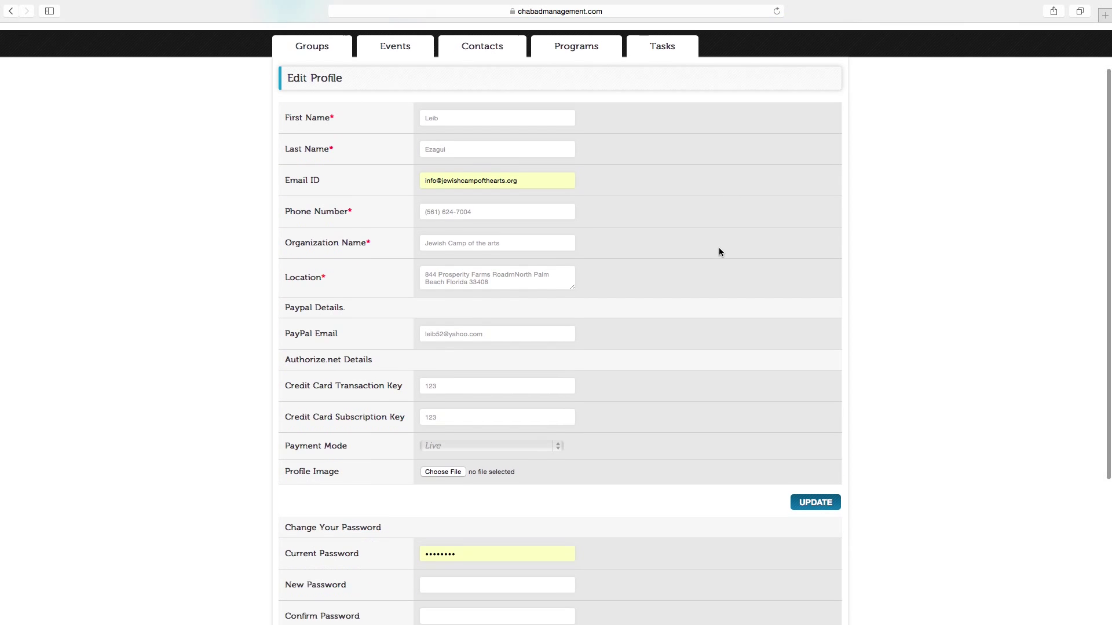
{"action": "scroll", "scroll_direction": "down", "scroll_amount": 3}
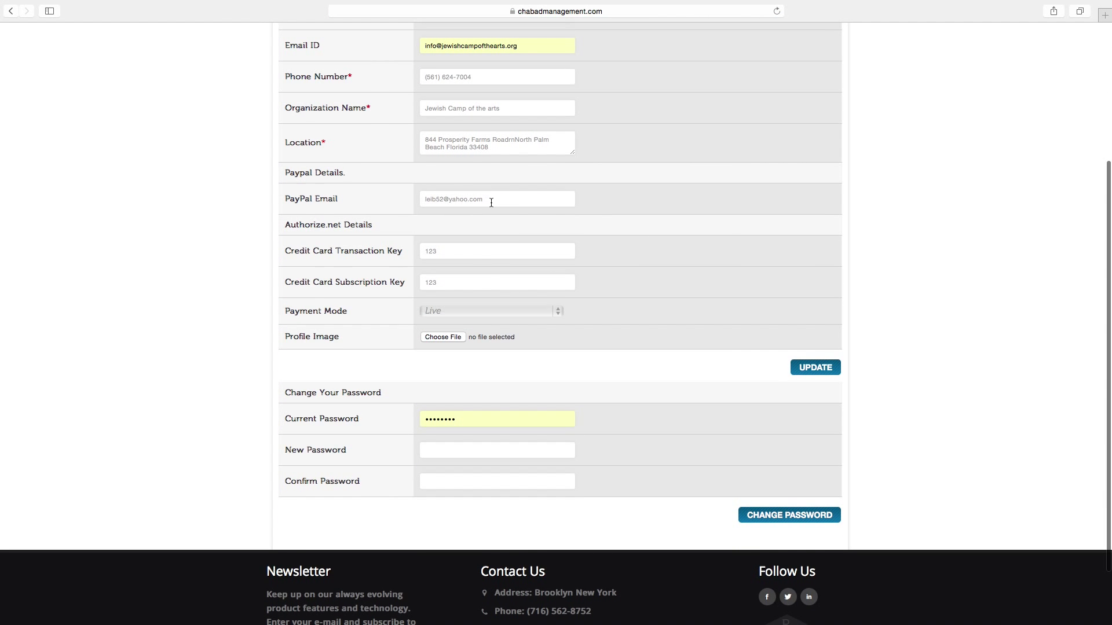
{"action": "left_click", "coordinate": [497, 232]}
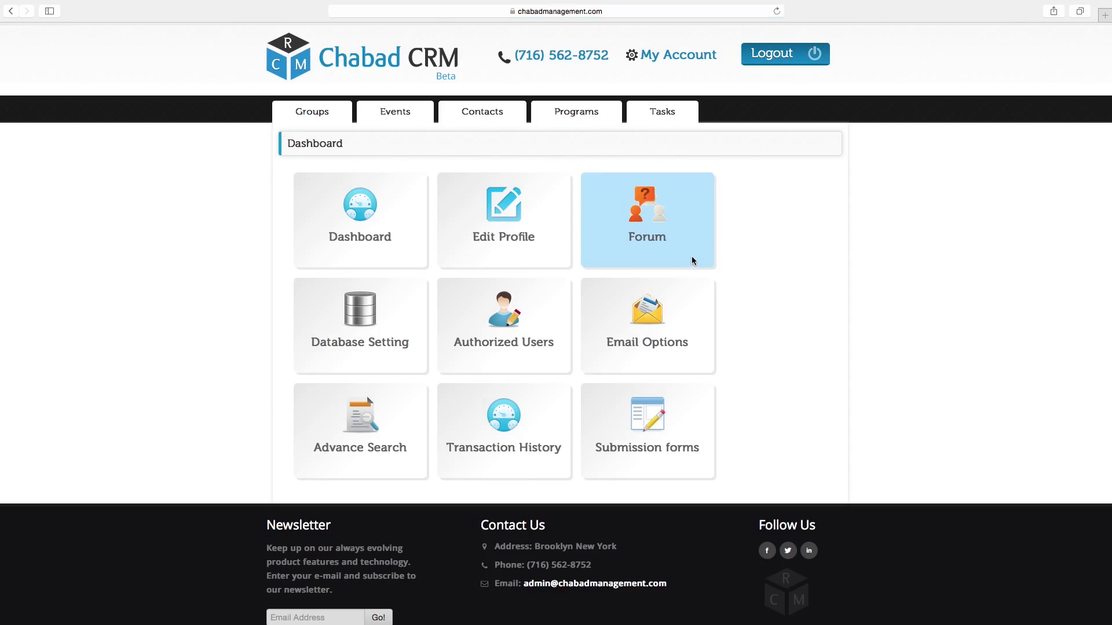
{"action": "left_click", "coordinate": [692, 258]}
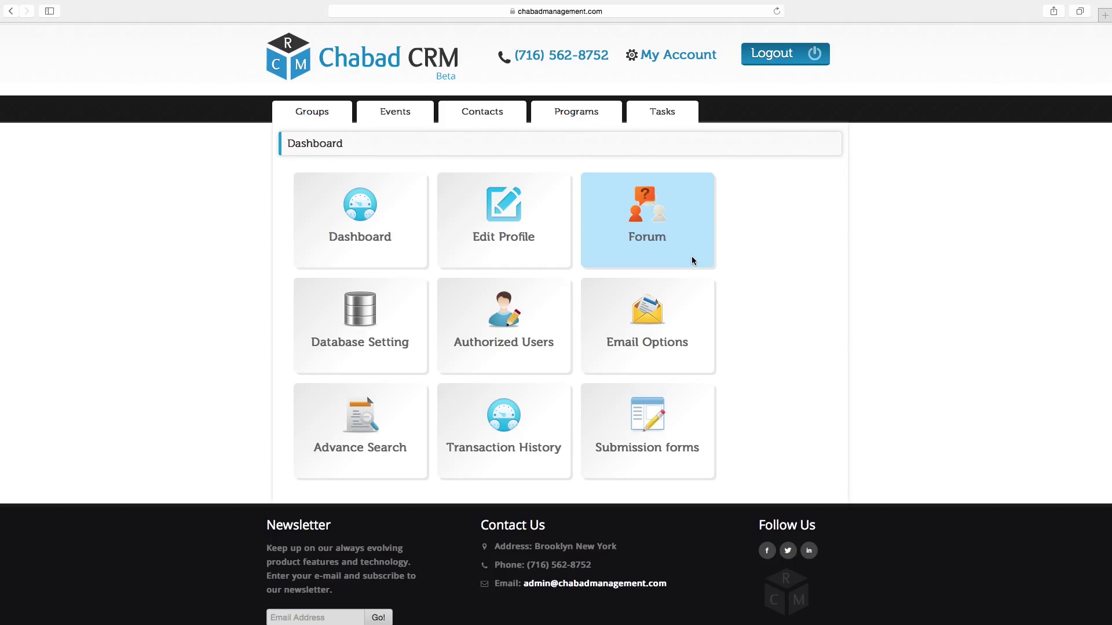
{"action": "mouse_move", "coordinate": [586, 71]}
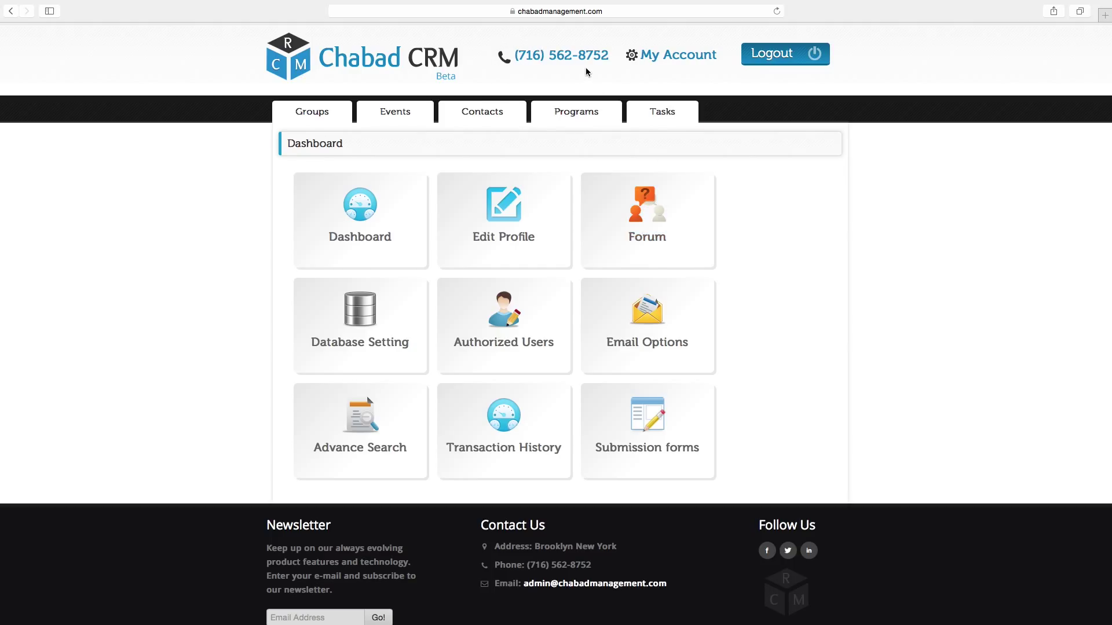
{"action": "mouse_move", "coordinate": [602, 67]}
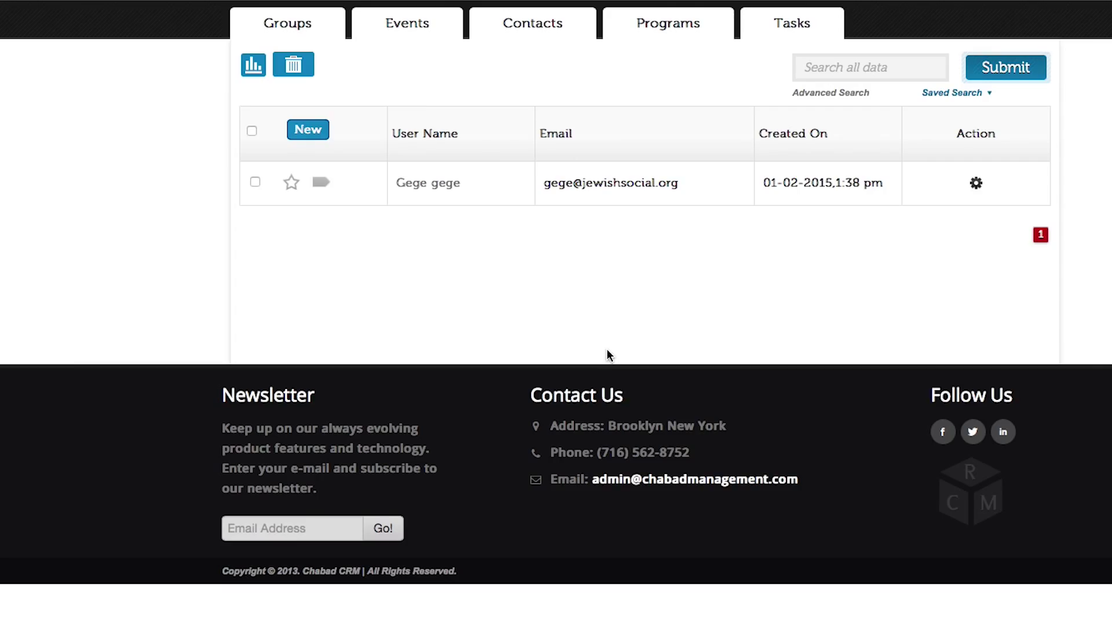
{"action": "left_click", "coordinate": [307, 129]}
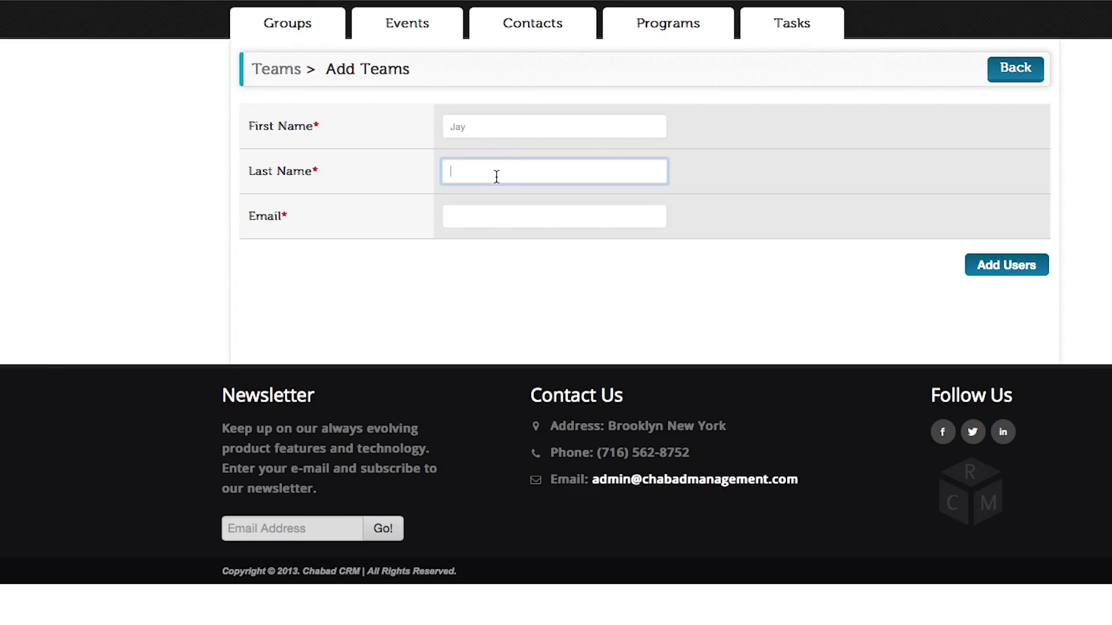
{"action": "left_click", "coordinate": [1005, 264]}
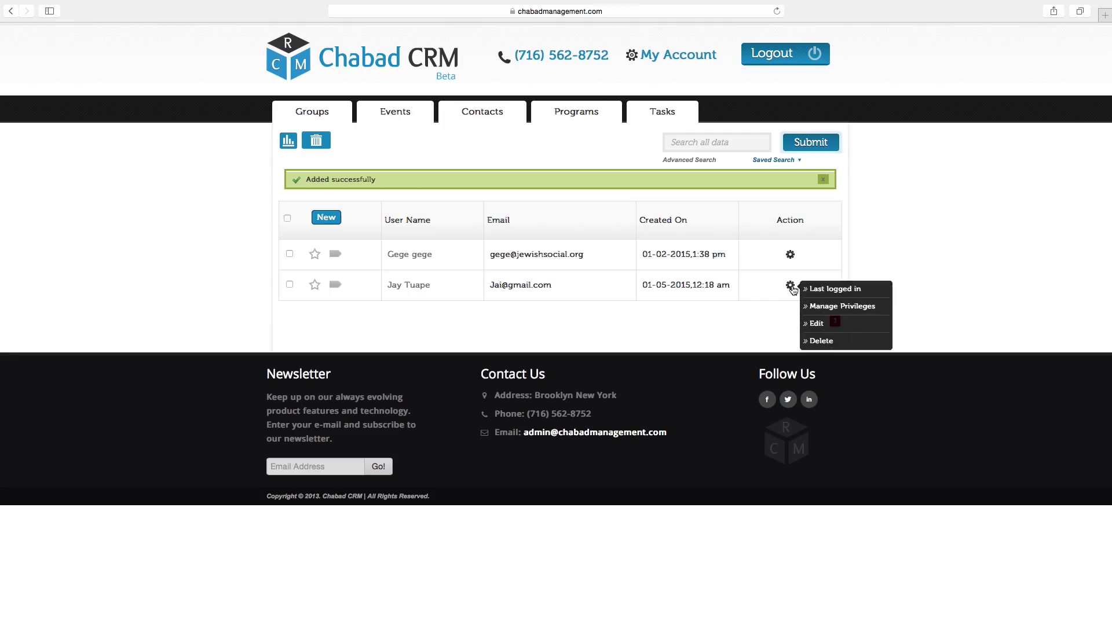
{"action": "left_click", "coordinate": [842, 306]}
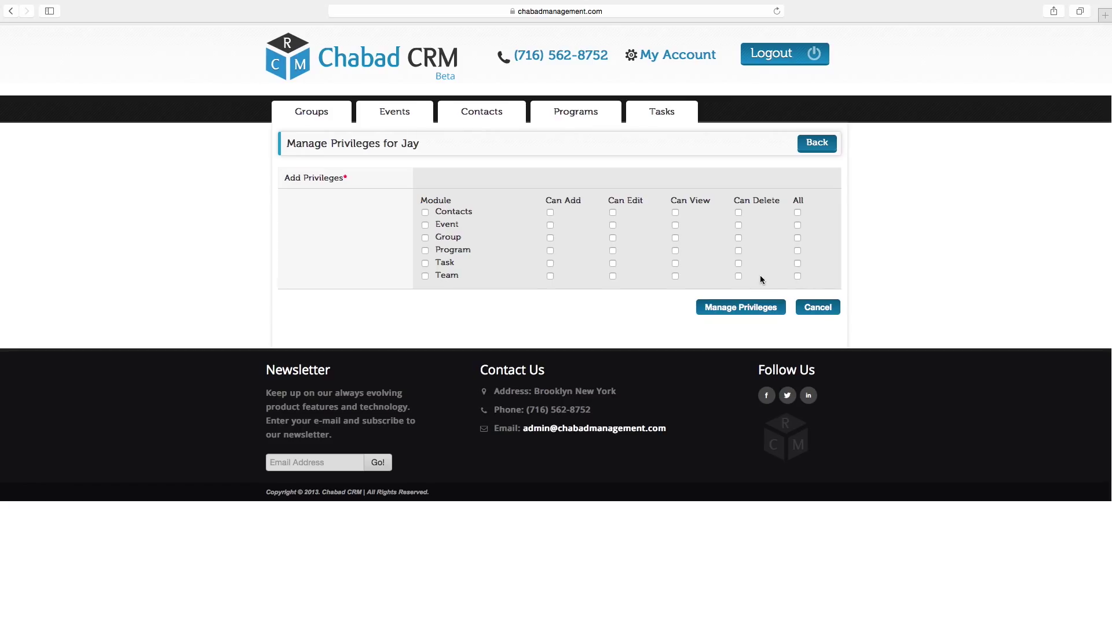
{"action": "left_click", "coordinate": [425, 213]}
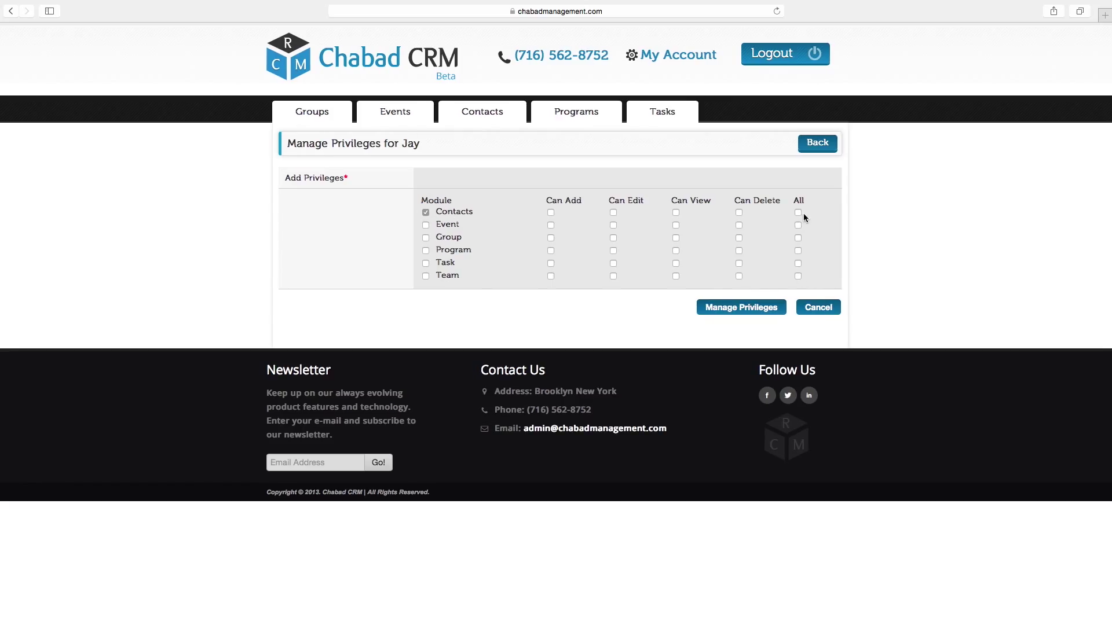
{"action": "left_click", "coordinate": [798, 212]}
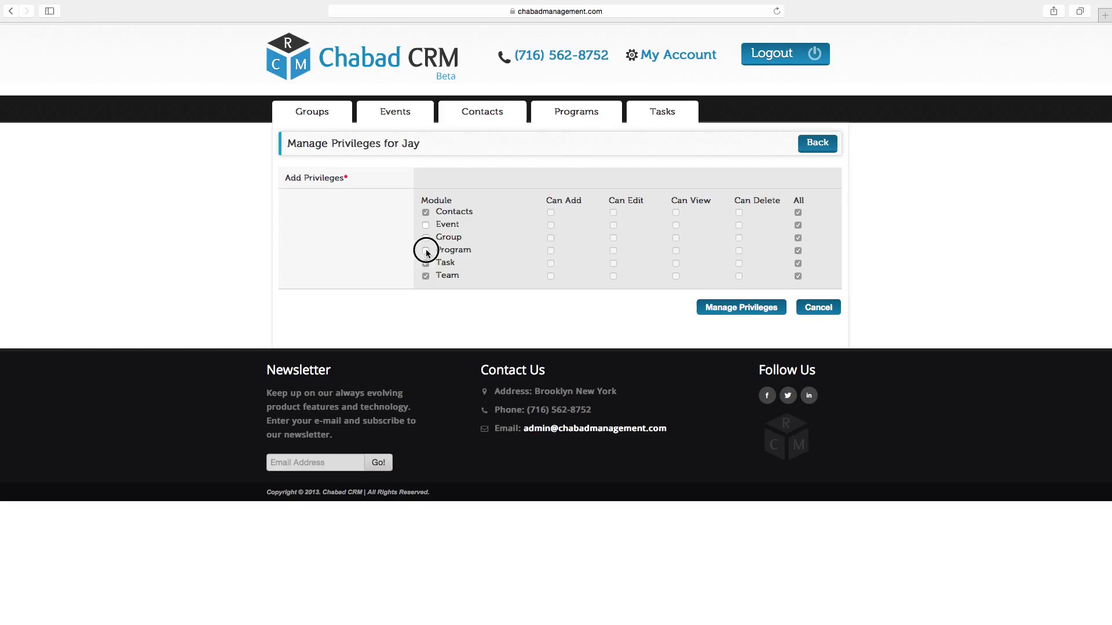
{"action": "left_click", "coordinate": [740, 307]}
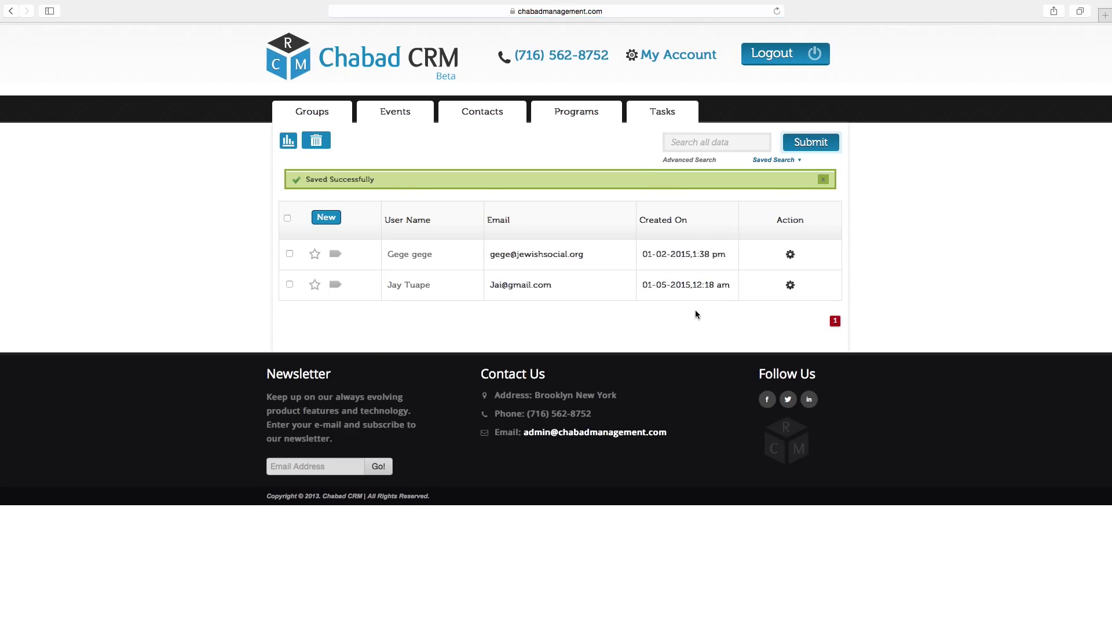
{"action": "left_click", "coordinate": [671, 54]}
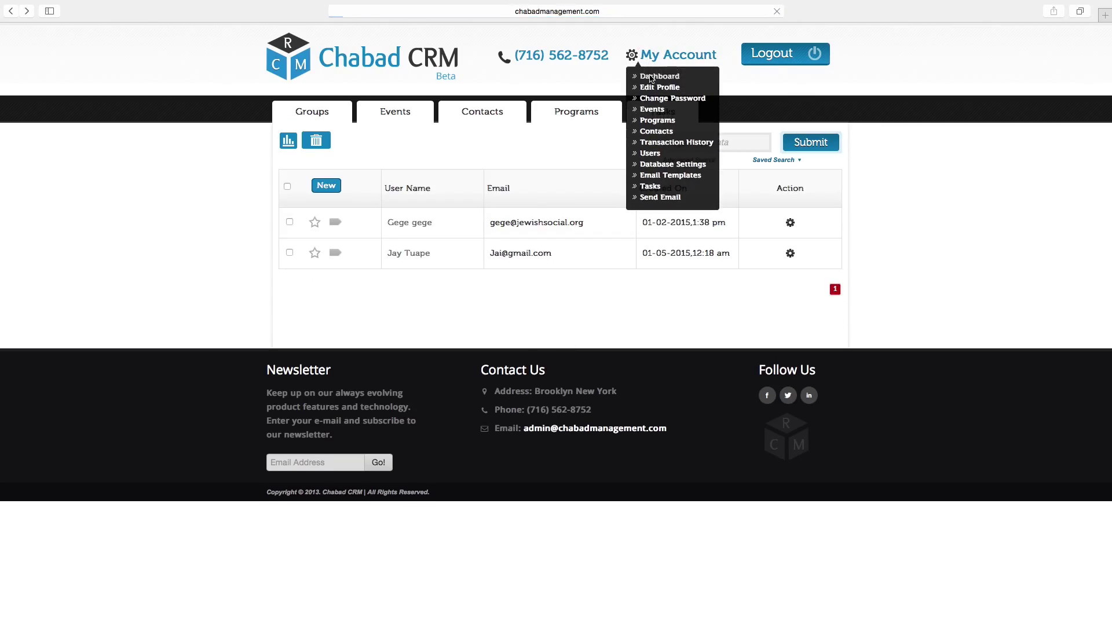
- In Email Templates, set the birthday template's due date and send mode, mark it default and submit it
{"action": "left_click", "coordinate": [659, 76]}
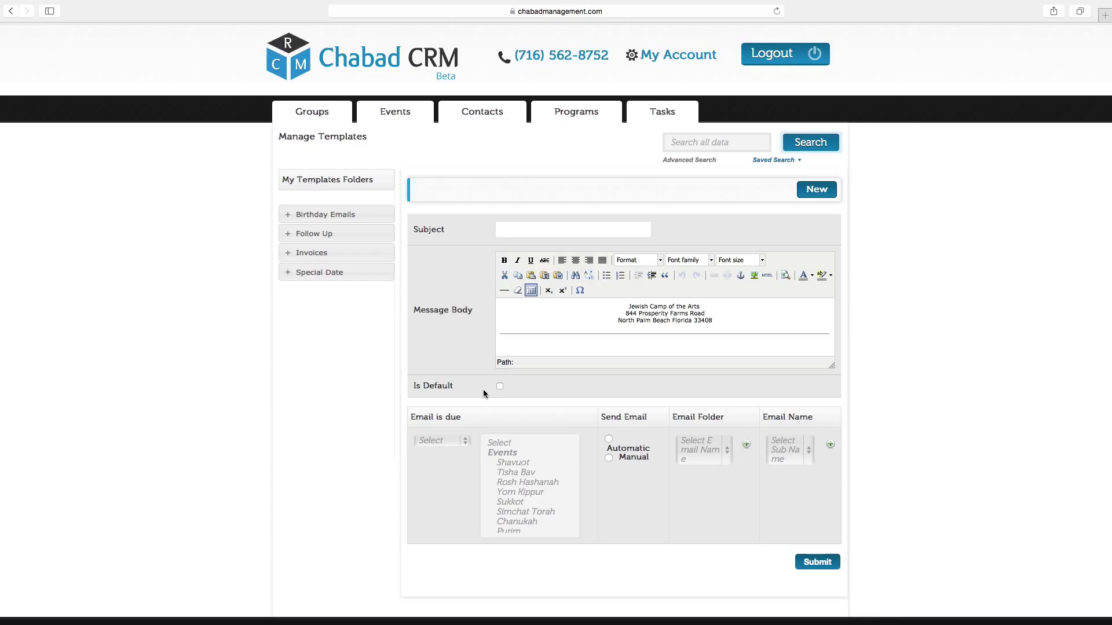
{"action": "mouse_move", "coordinate": [457, 442]}
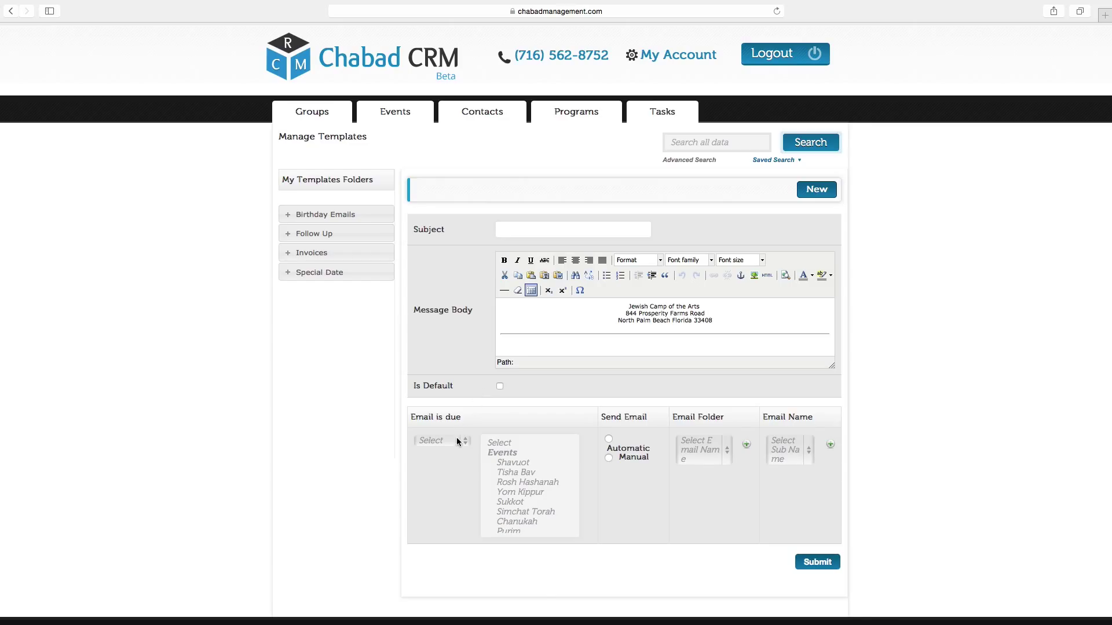
{"action": "left_click", "coordinate": [440, 440]}
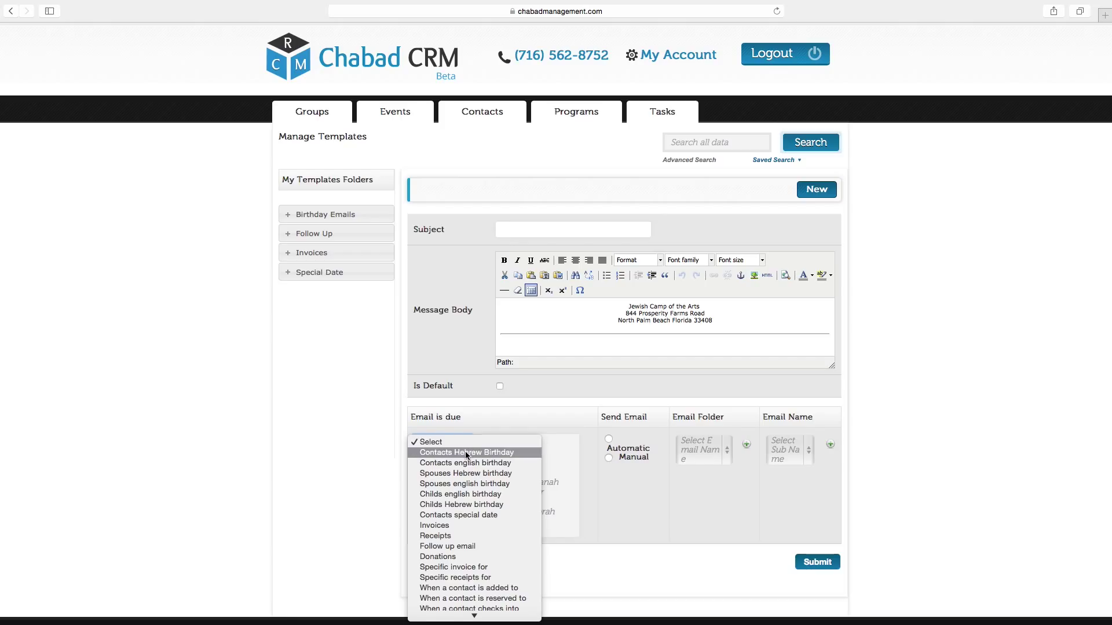
{"action": "left_click", "coordinate": [467, 453]}
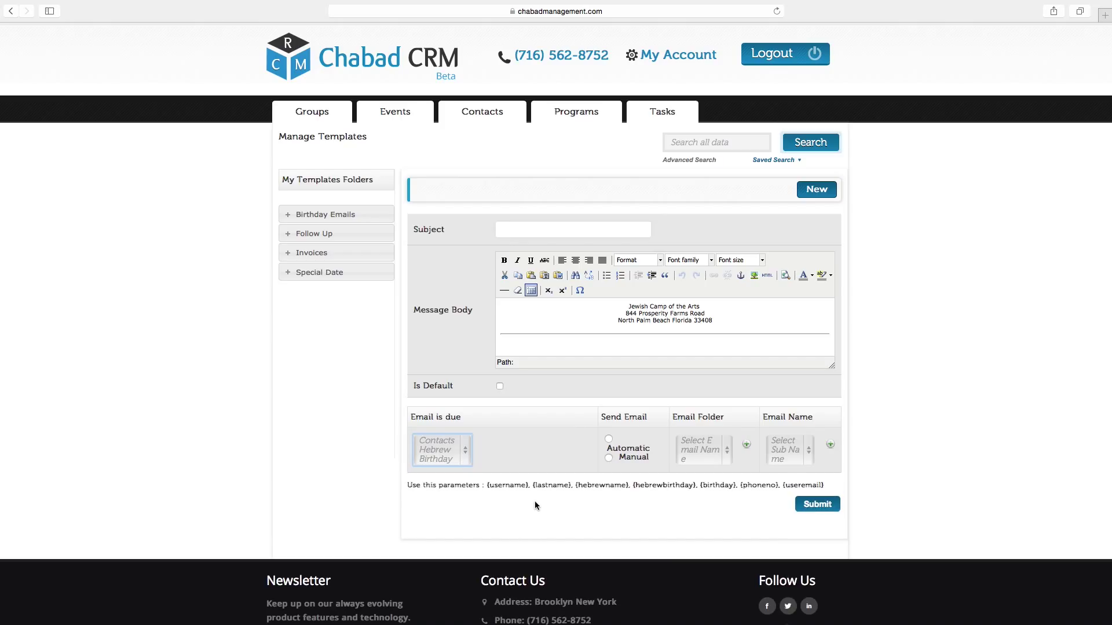
{"action": "left_click", "coordinate": [608, 439]}
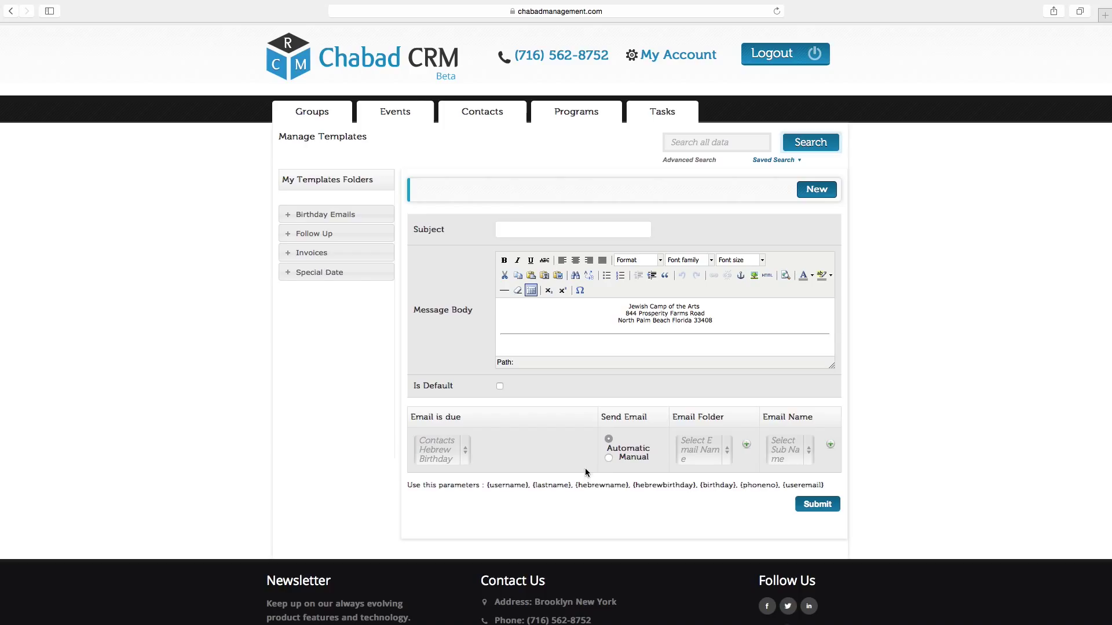
{"action": "mouse_move", "coordinate": [685, 472]}
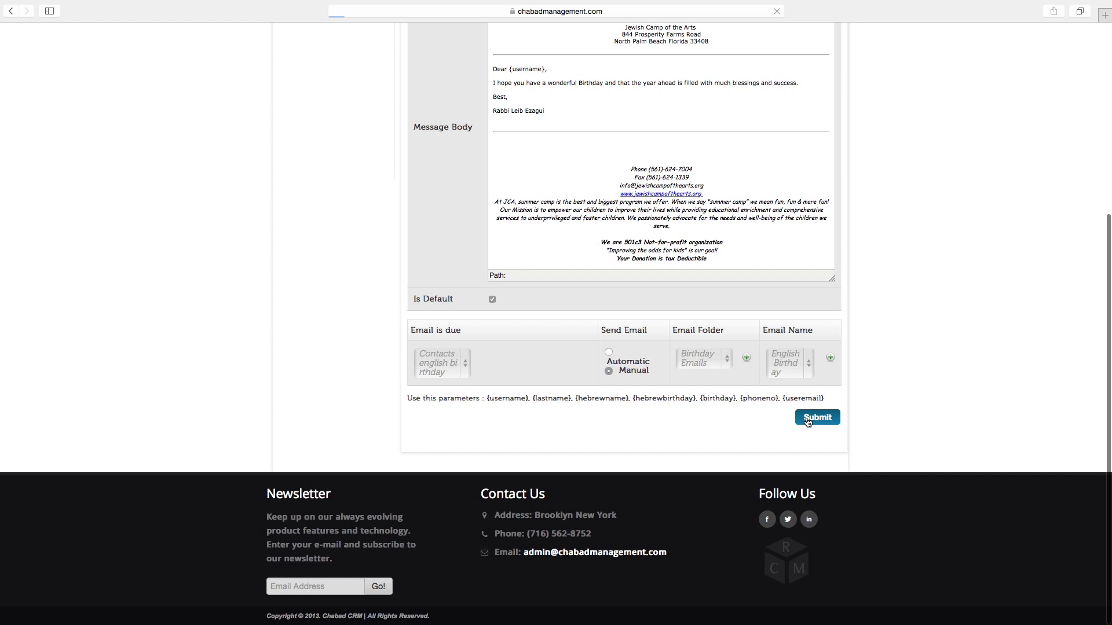
{"action": "left_click", "coordinate": [816, 417]}
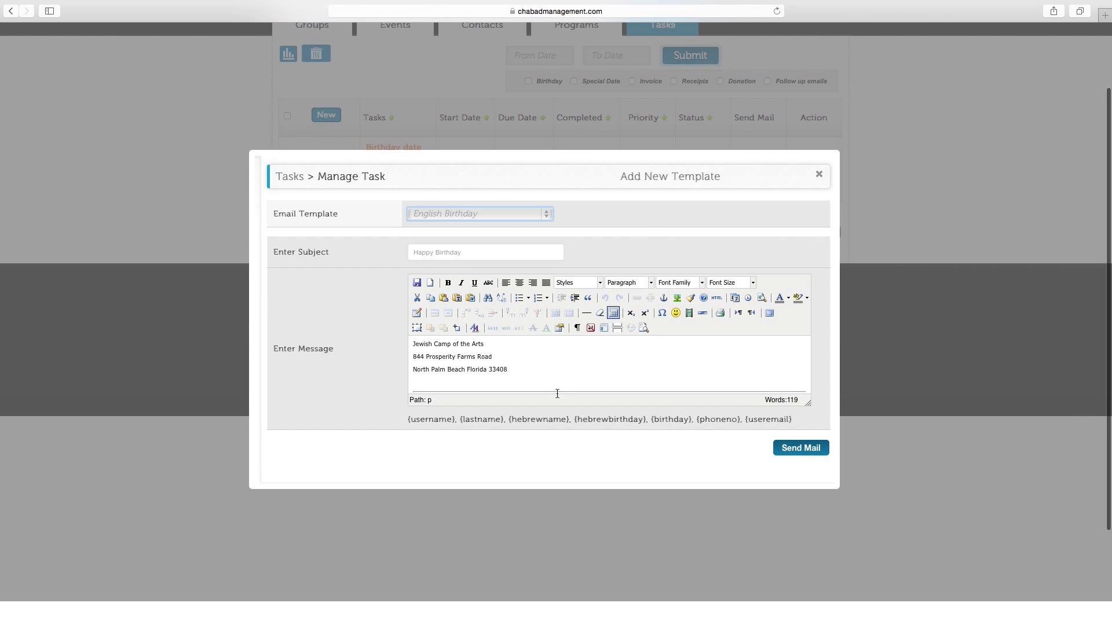
{"action": "mouse_move", "coordinate": [731, 369]}
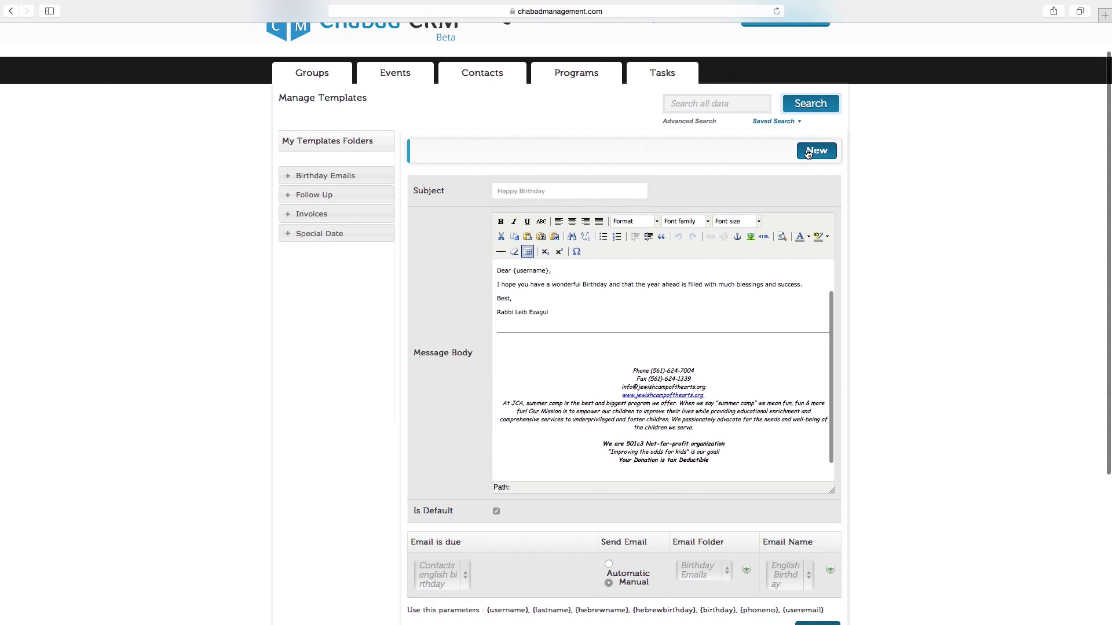
- Start a new template with subject 'Happy Birthday' and mark it as the default
{"action": "left_click", "coordinate": [814, 151]}
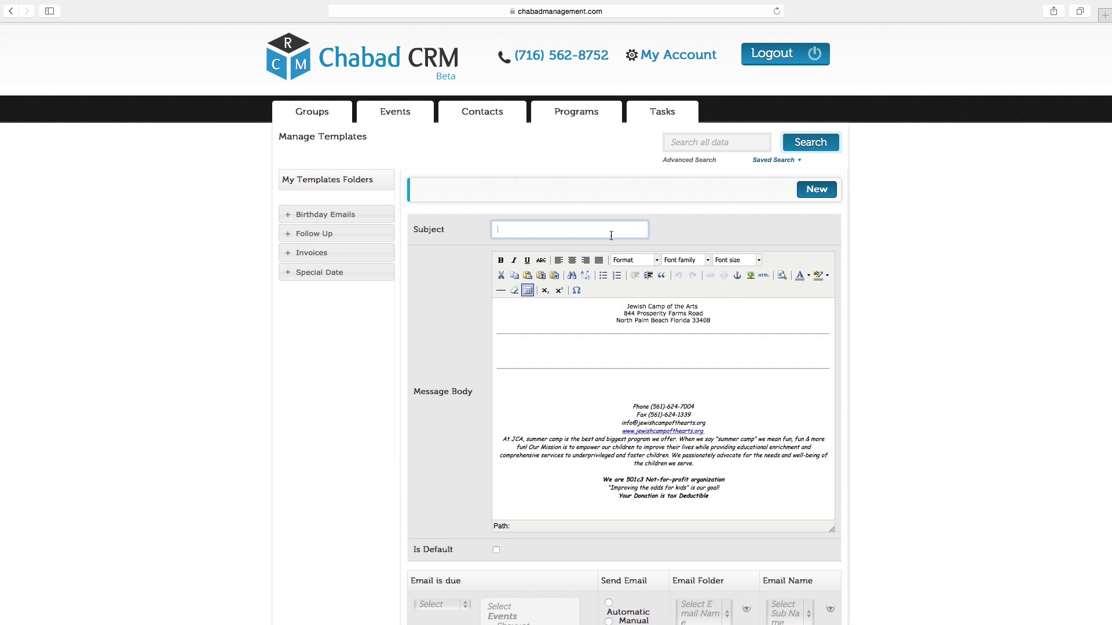
{"action": "type", "text": "Happy Birt"}
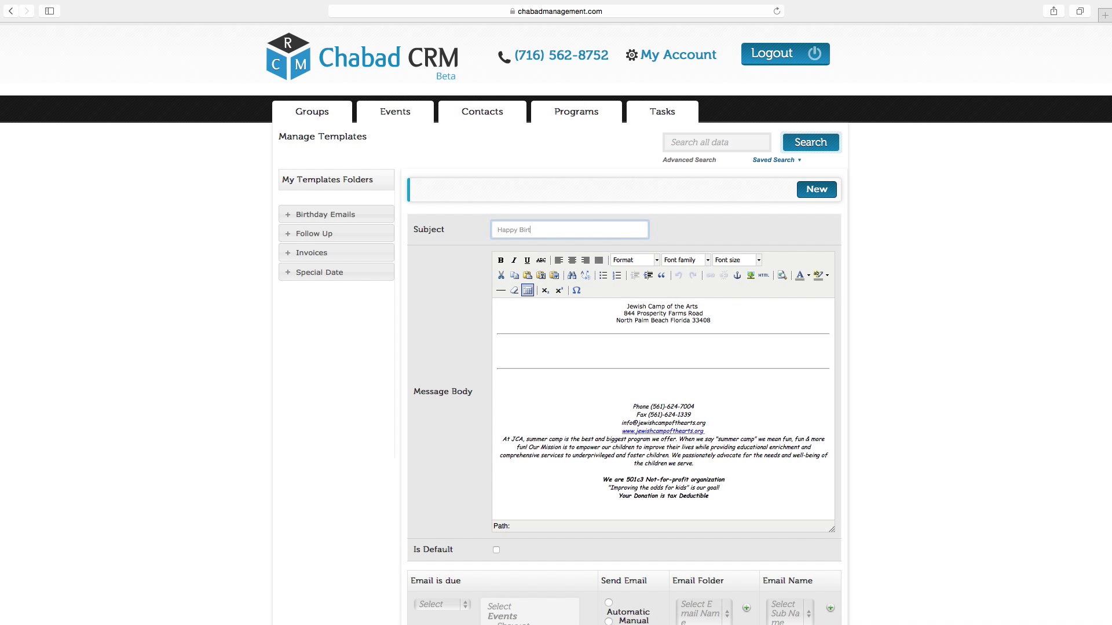
{"action": "scroll", "scroll_direction": "down", "scroll_amount": 3}
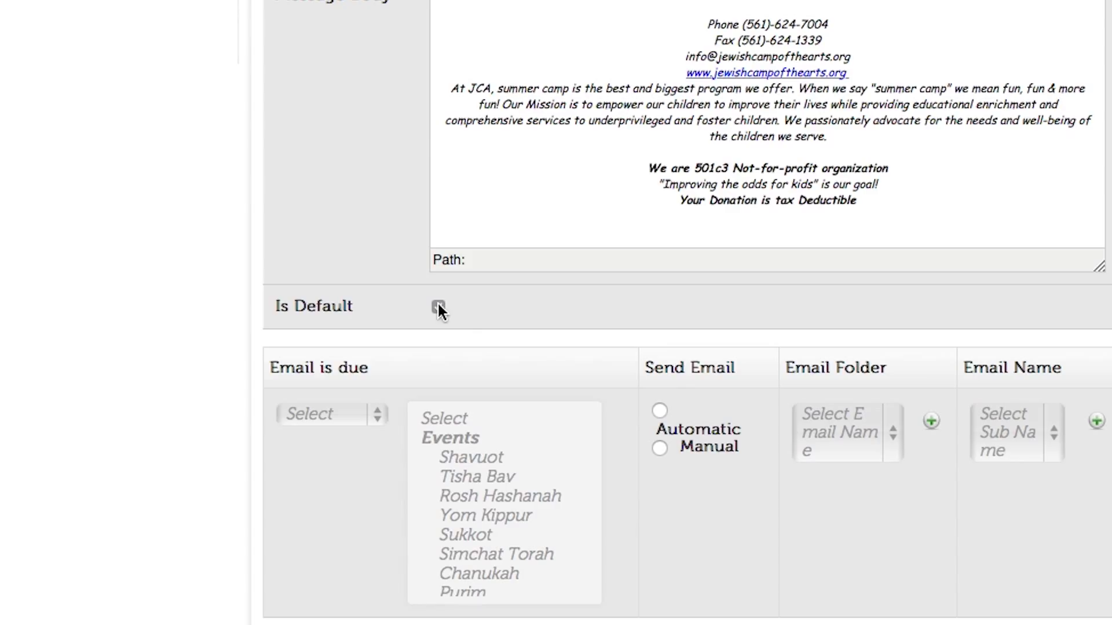
{"action": "left_click", "coordinate": [437, 306]}
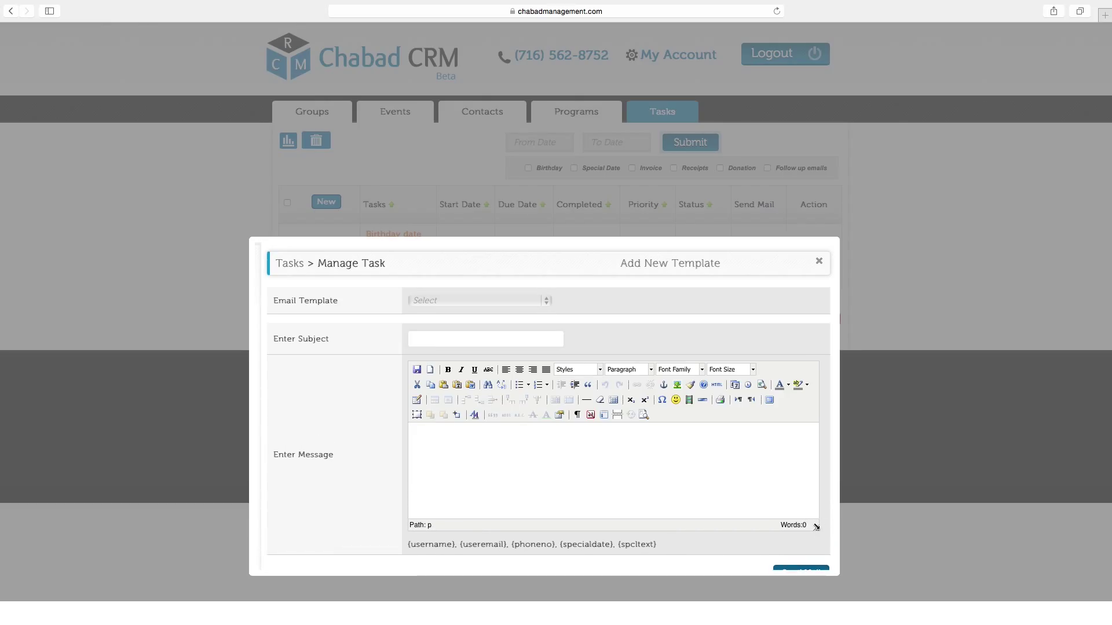
{"action": "left_click", "coordinate": [479, 300]}
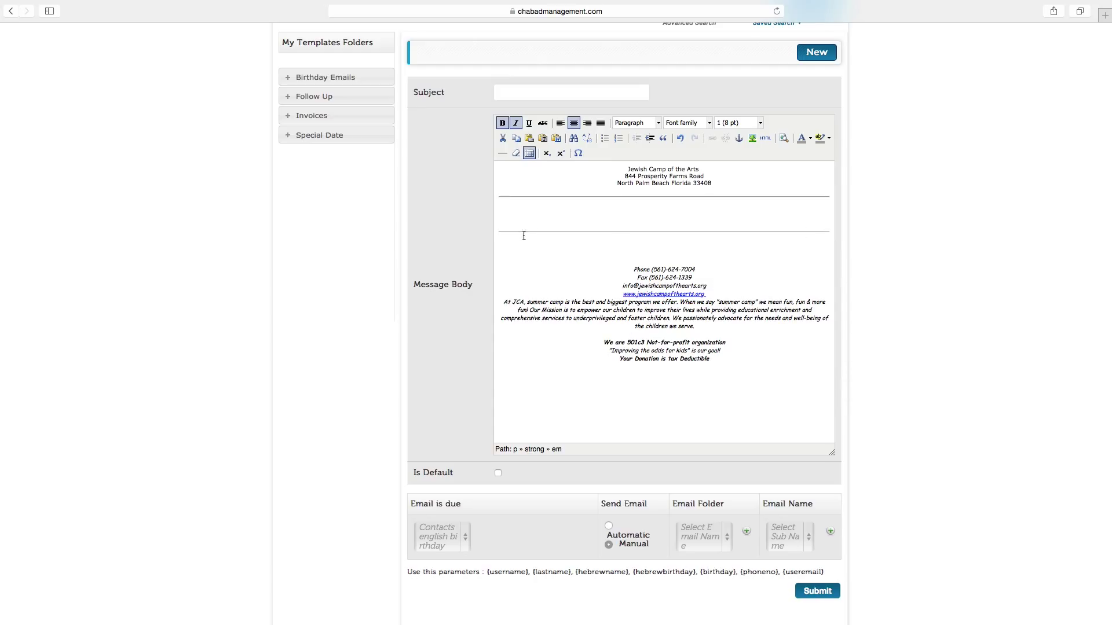
{"action": "mouse_move", "coordinate": [883, 321]}
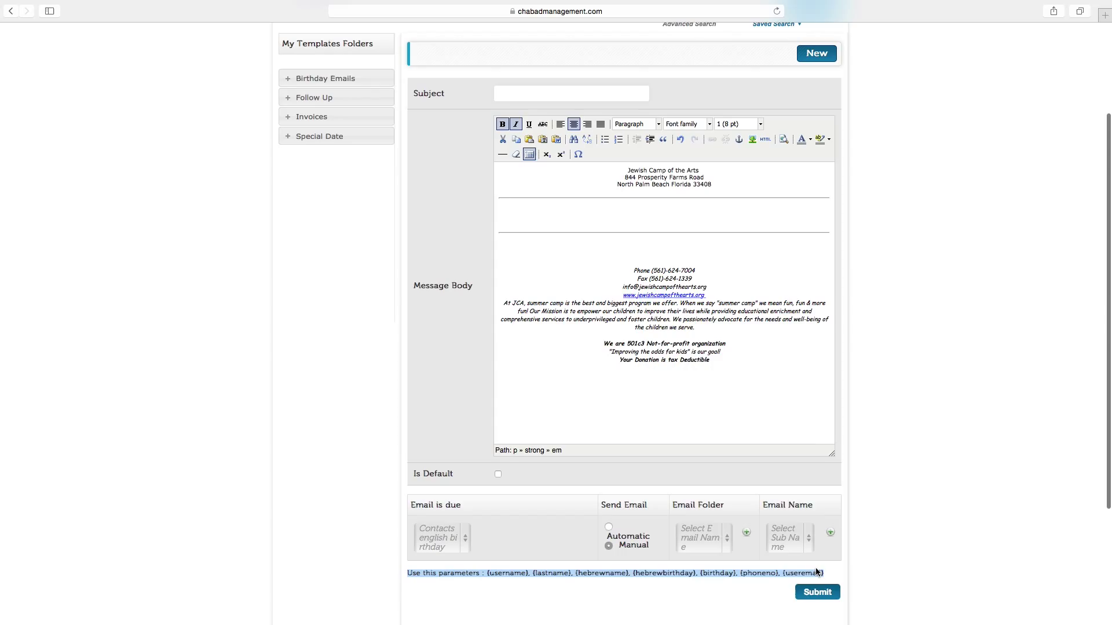
{"action": "mouse_move", "coordinate": [703, 461]}
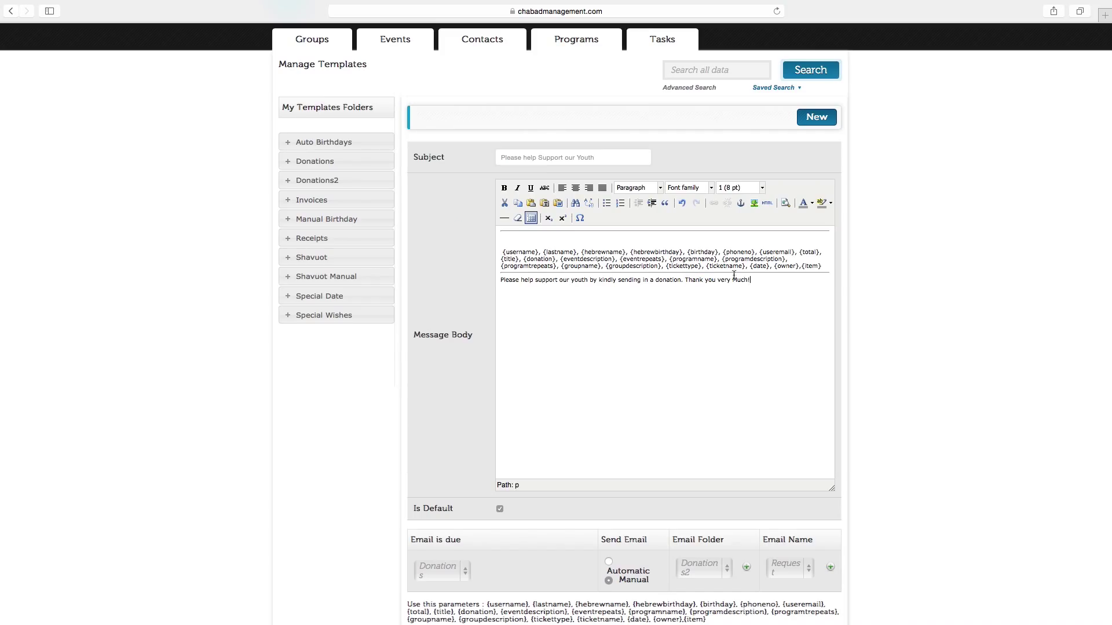
- Scroll down the donation Request template form toward the Submit button
{"action": "scroll", "scroll_direction": "down", "scroll_amount": 3}
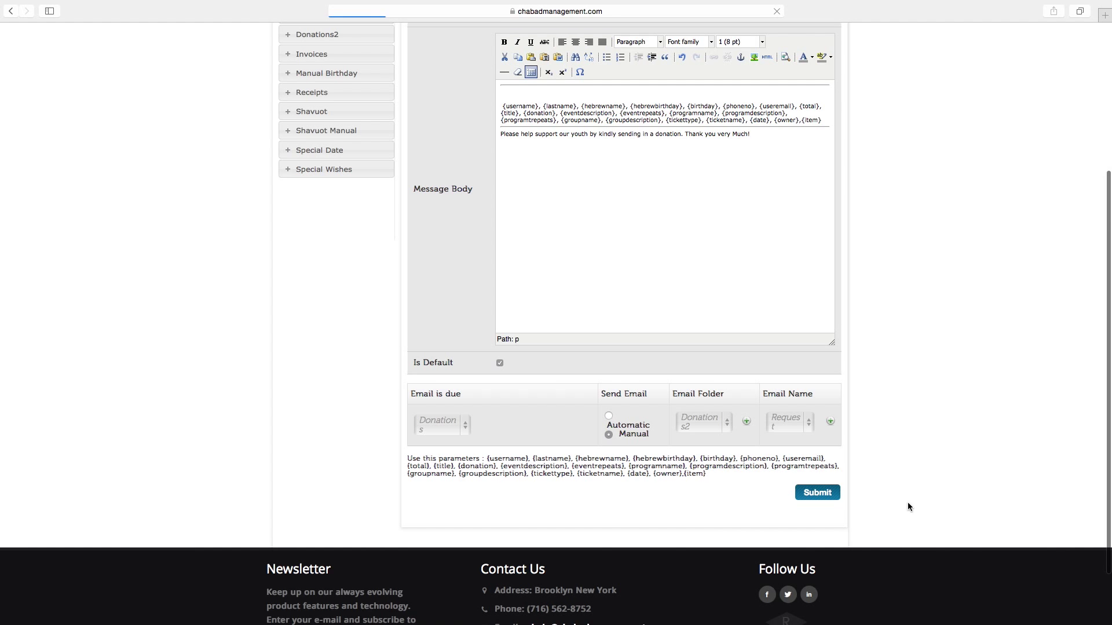